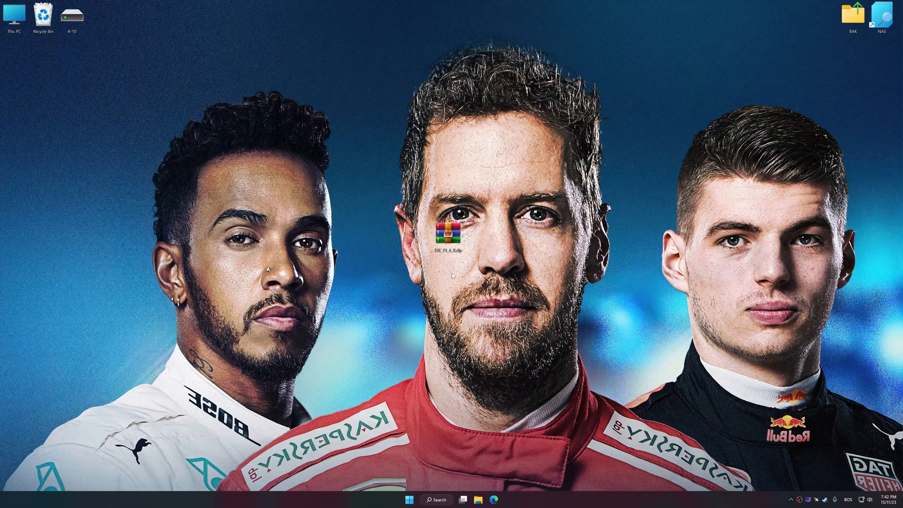
- Extract the Low Specs Experience archive onto the desktop and enter its Optimization Catalog
right_click(446, 237)
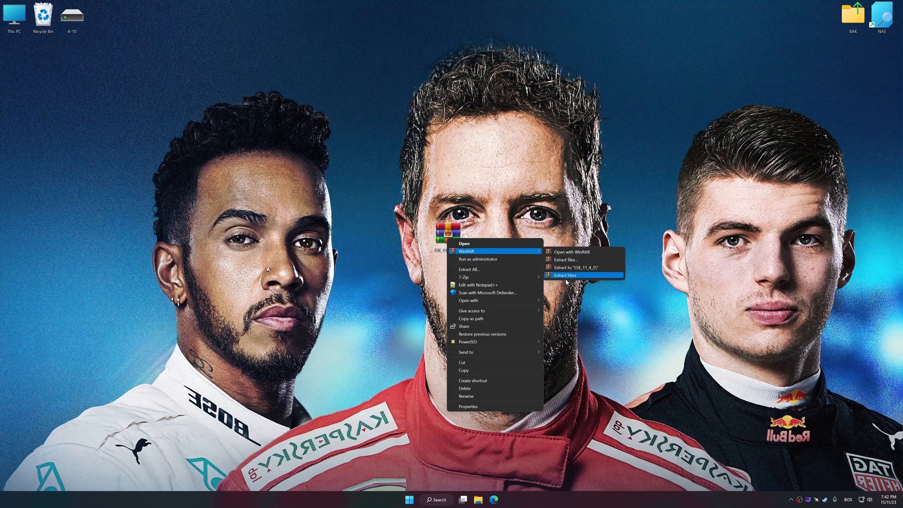
left_click(568, 283)
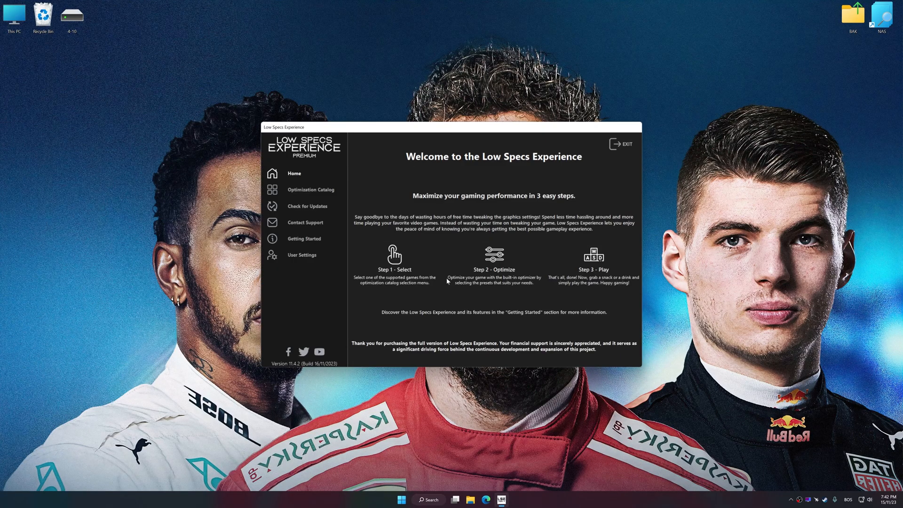
left_click(311, 190)
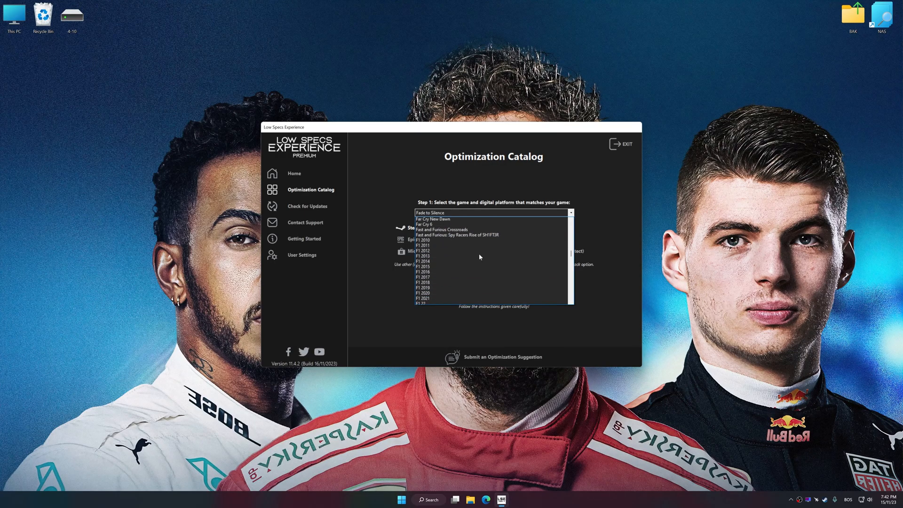
- Select F1 2019, load its optimization package and acknowledge the supported-game notice
left_click(421, 287)
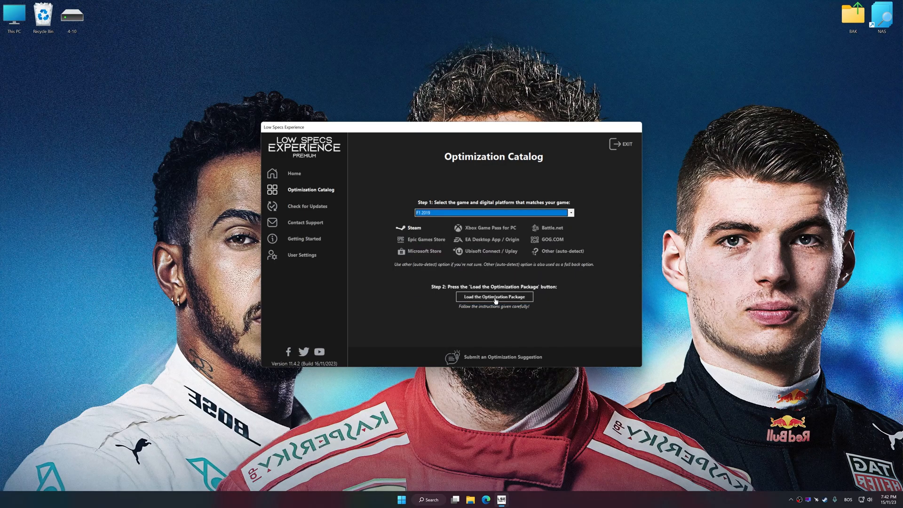
left_click(493, 297)
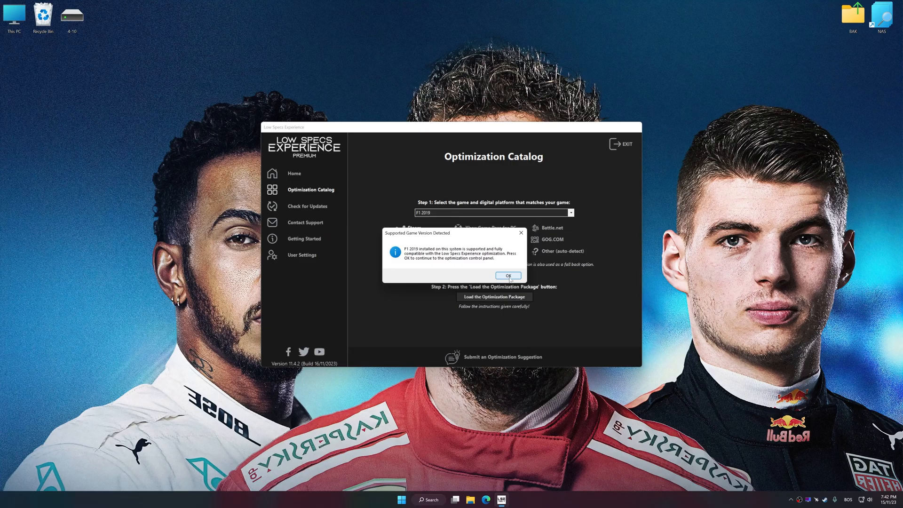
left_click(507, 275)
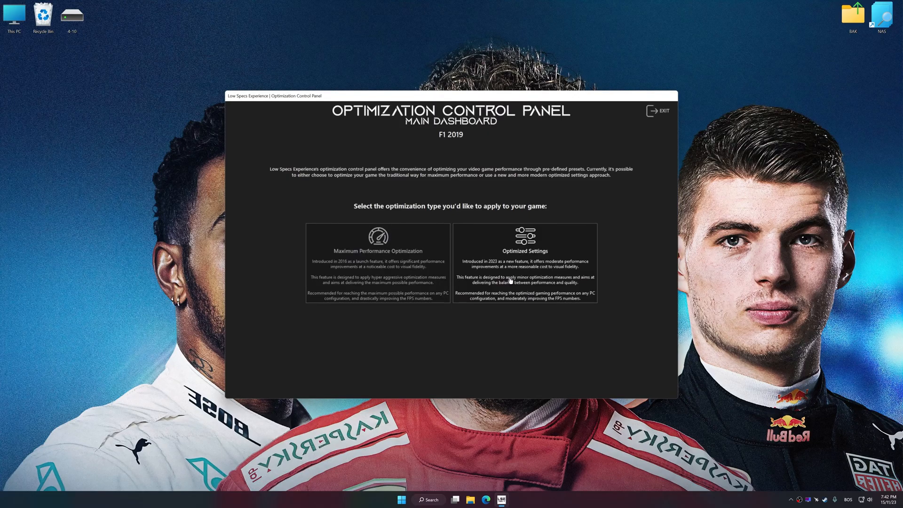
mouse_move(499, 329)
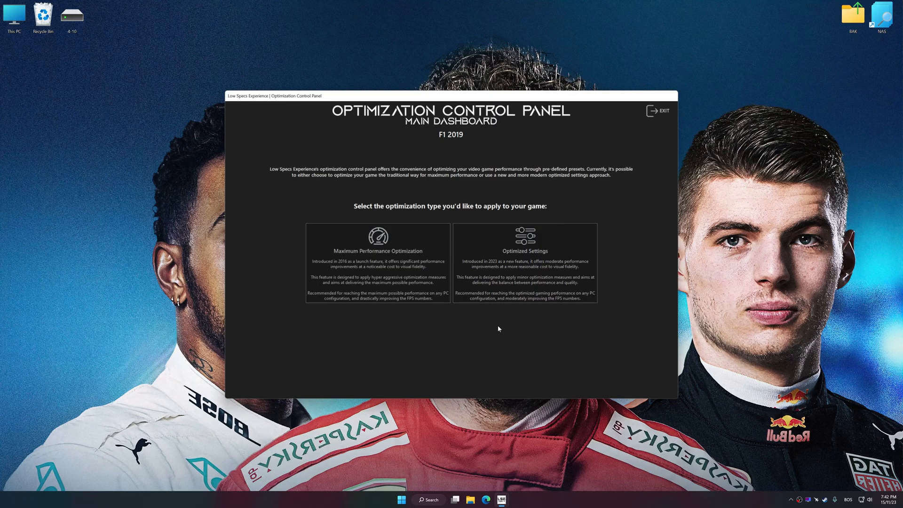
- Apply Optimized Settings with the Ultra Quality preset at 3840x2160 to F1 2019
left_click(524, 251)
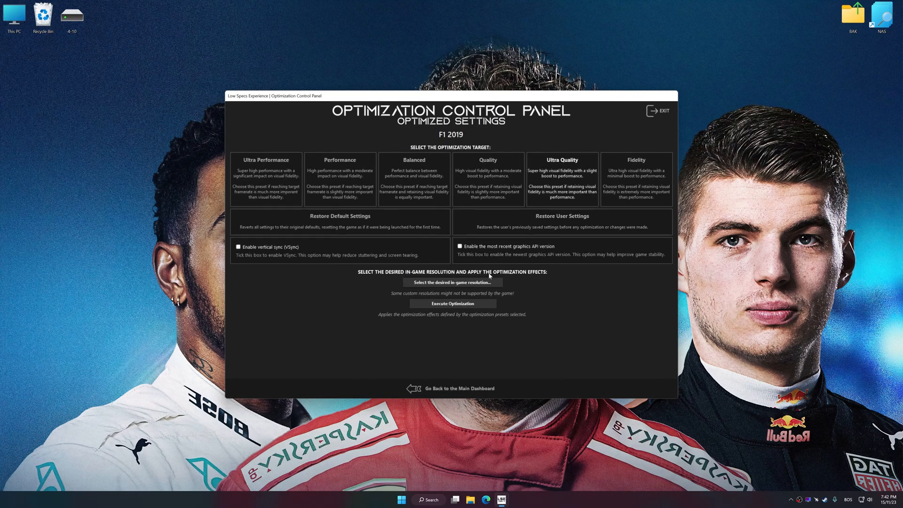
left_click(452, 282)
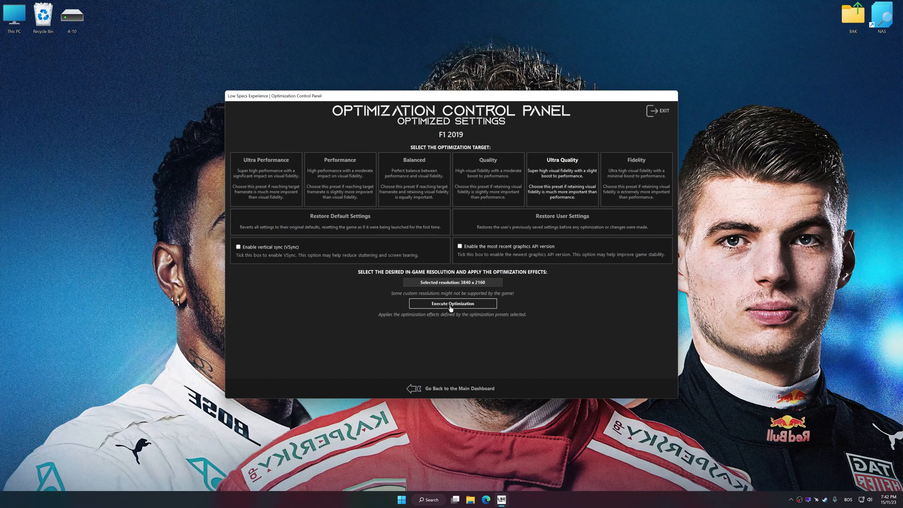
left_click(451, 303)
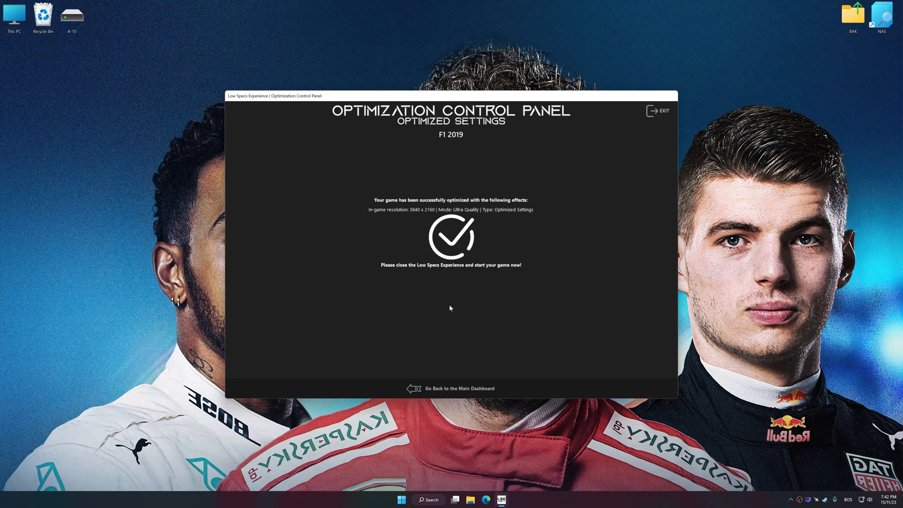
mouse_move(451, 359)
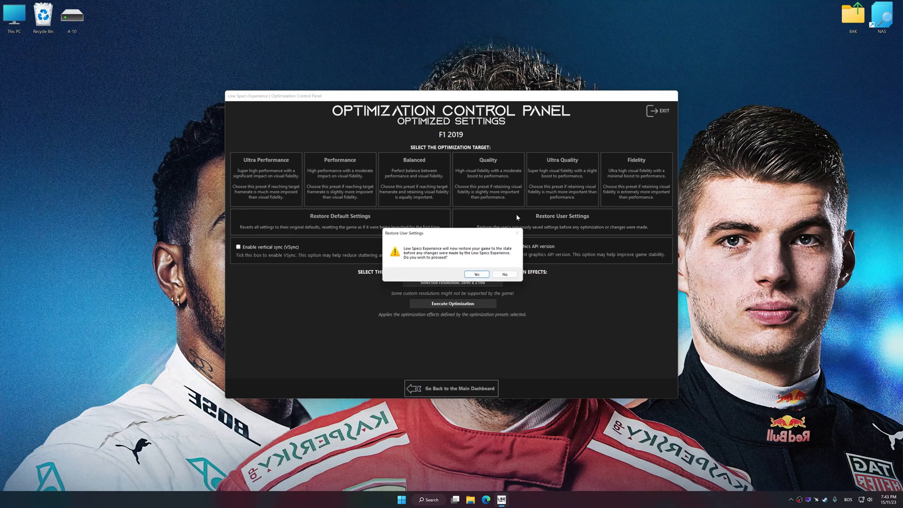
- Confirm restoring F1 2019 to its backed-up user settings
left_click(475, 274)
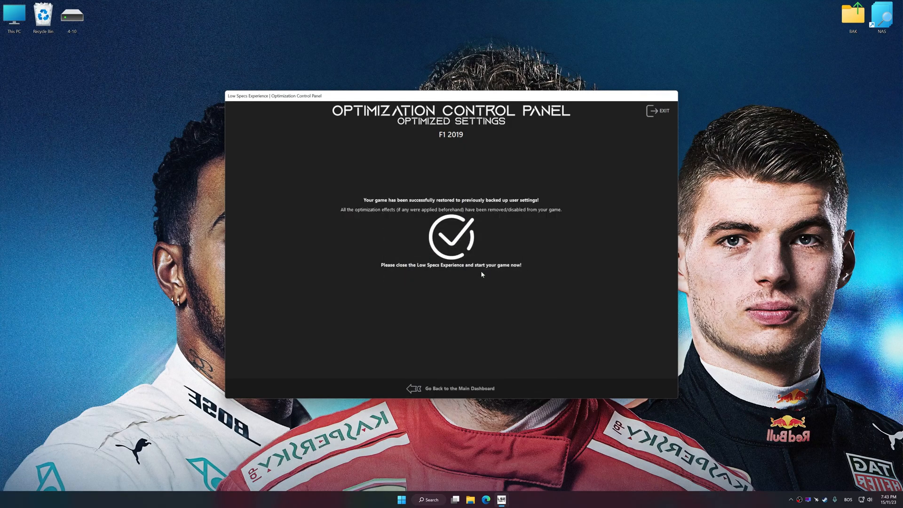
mouse_move(484, 274)
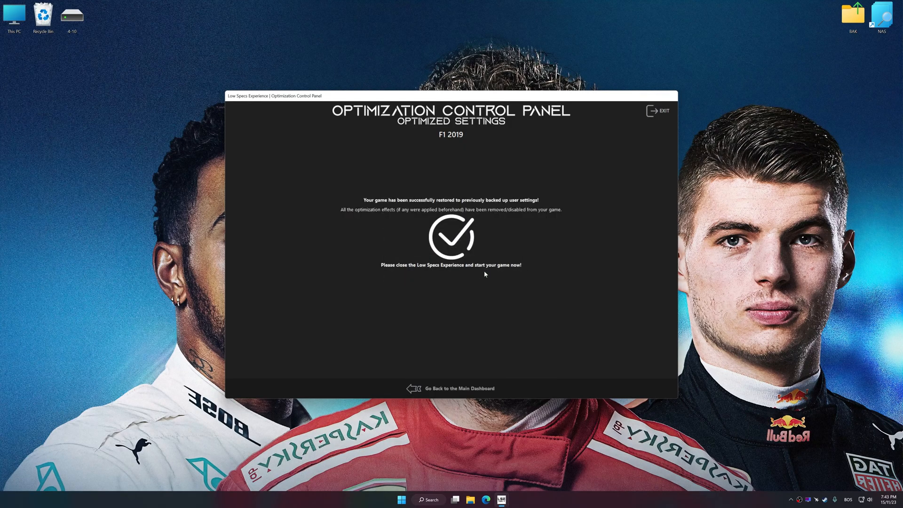